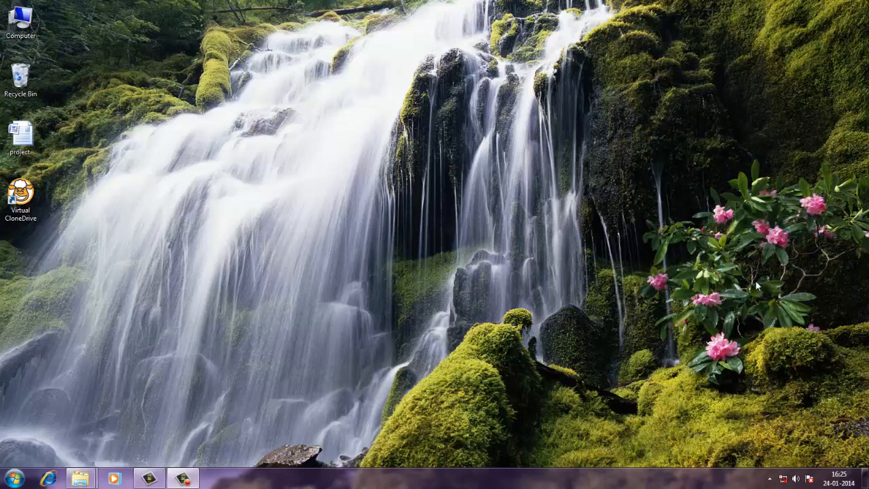
{"action": "mouse_move", "coordinate": [744, 256]}
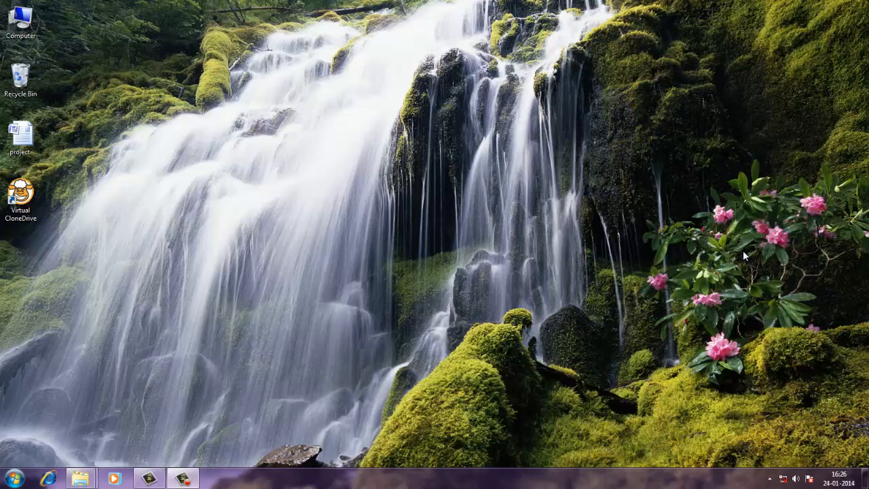
{"action": "mouse_move", "coordinate": [98, 223]}
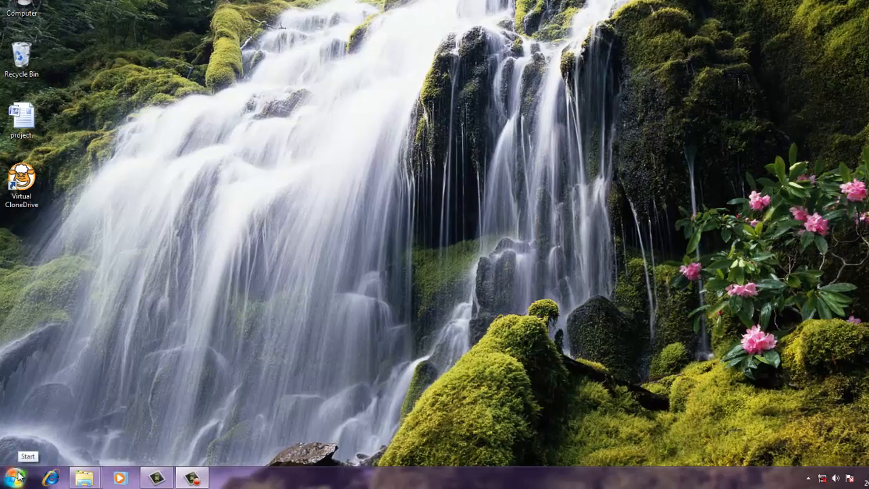
Launch QuickTest Professional from the Windows 7 Start menu's All Programs folder
{"action": "left_click", "coordinate": [13, 475]}
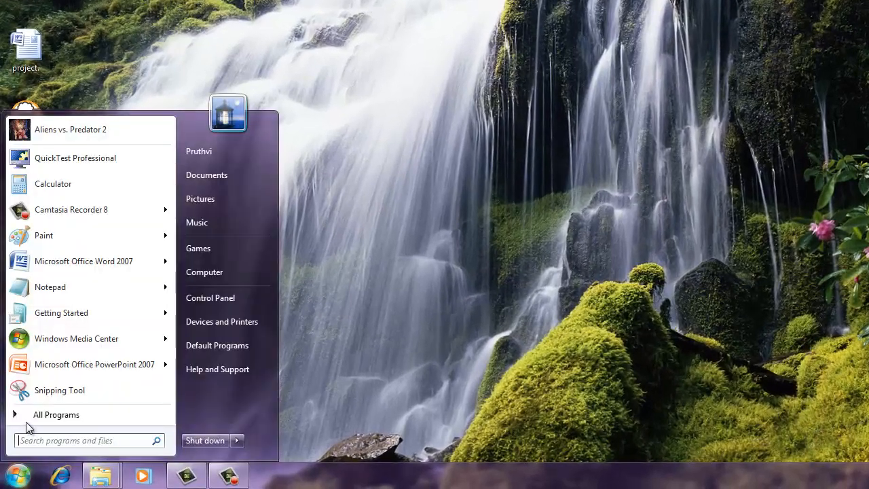
{"action": "left_click", "coordinate": [56, 414]}
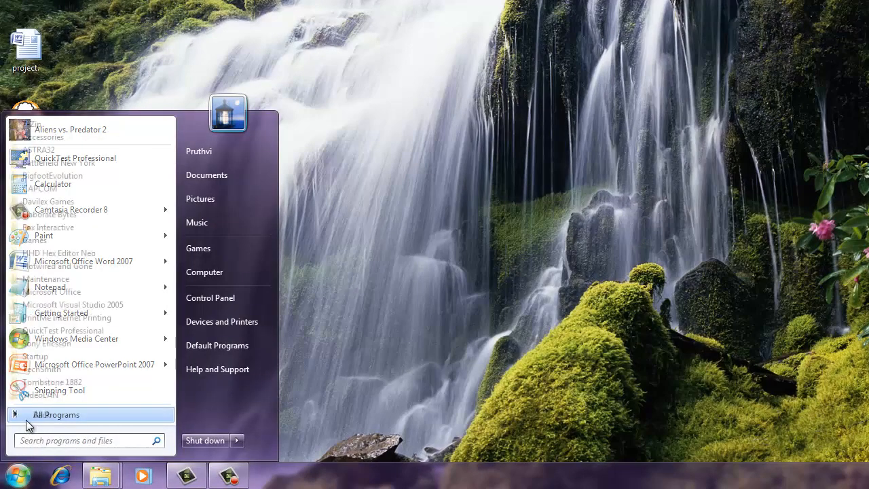
{"action": "left_click", "coordinate": [56, 414]}
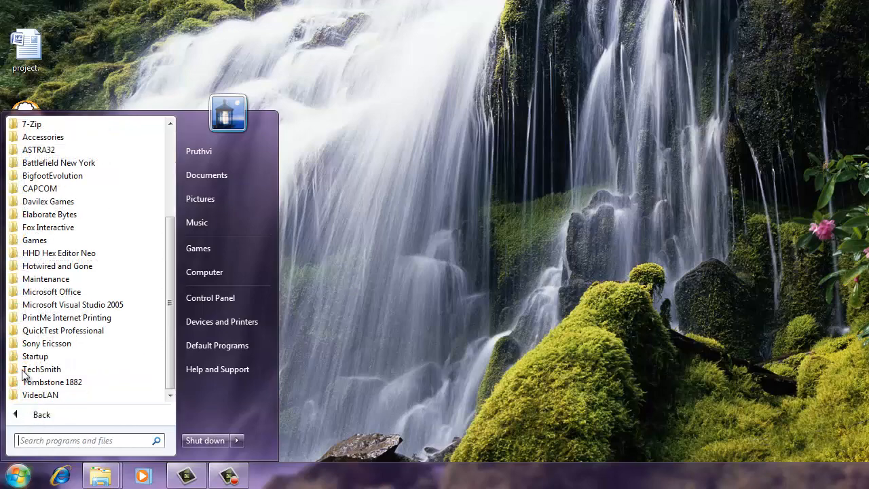
{"action": "left_click", "coordinate": [62, 329]}
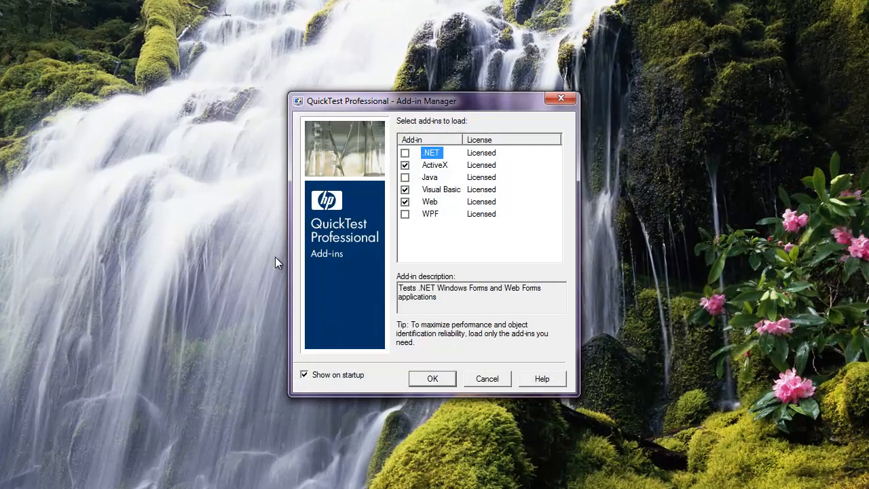
{"action": "mouse_move", "coordinate": [448, 366]}
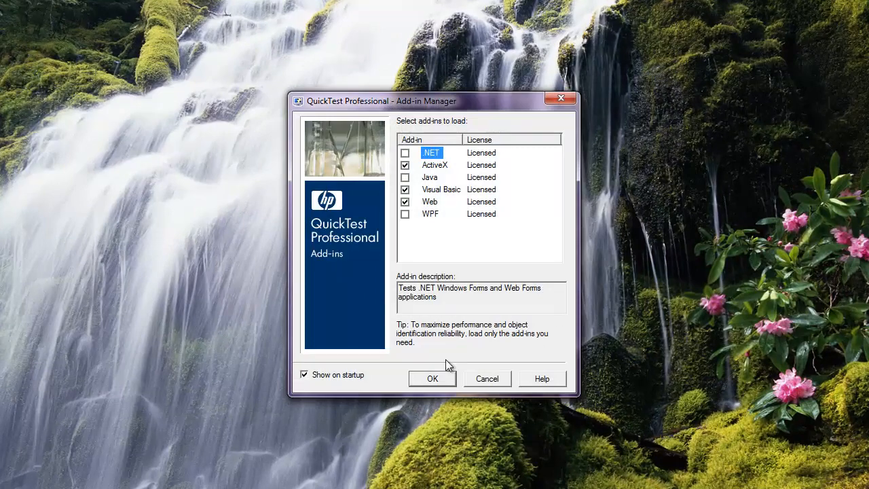
{"action": "mouse_move", "coordinate": [596, 366]}
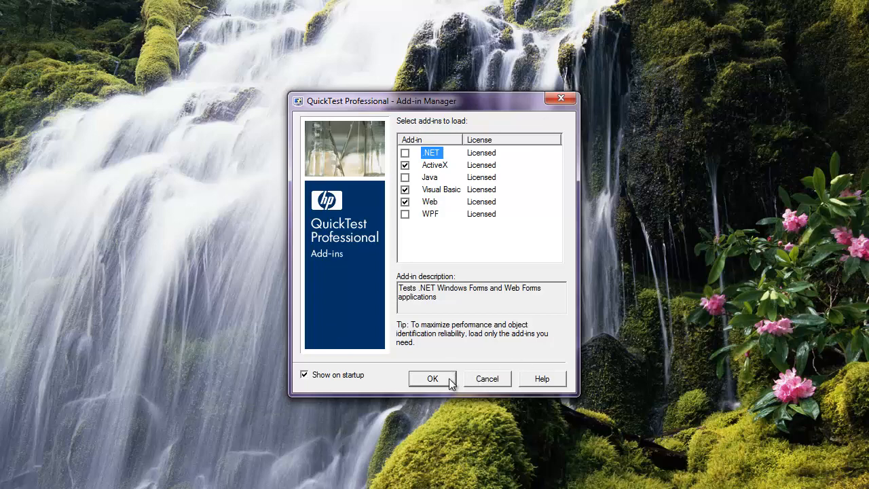
{"action": "mouse_move", "coordinate": [435, 203]}
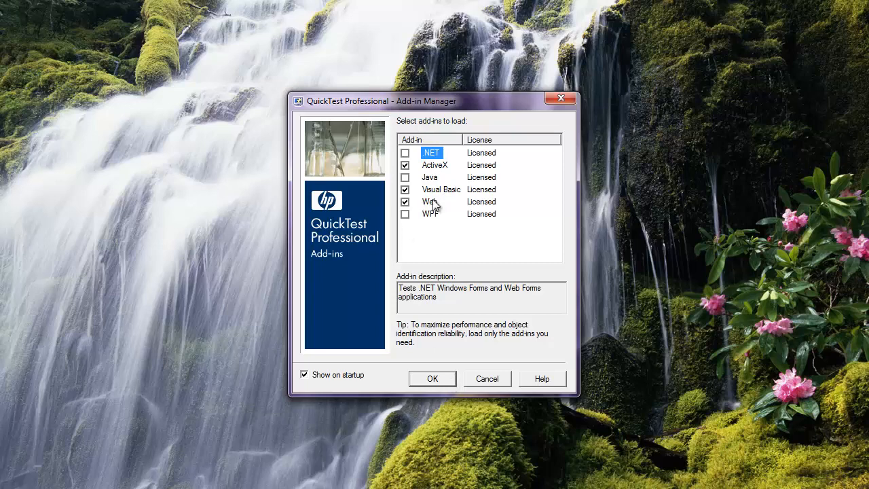
{"action": "mouse_move", "coordinate": [429, 226]}
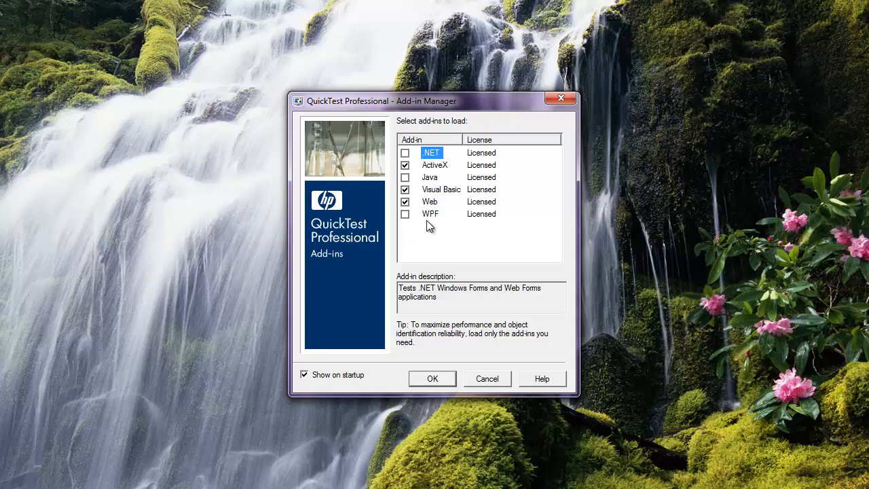
{"action": "mouse_move", "coordinate": [434, 196]}
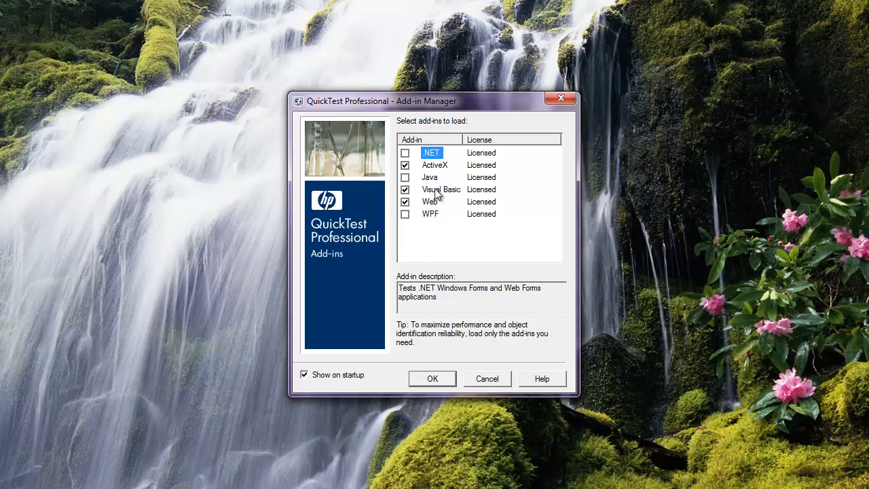
{"action": "mouse_move", "coordinate": [441, 173]}
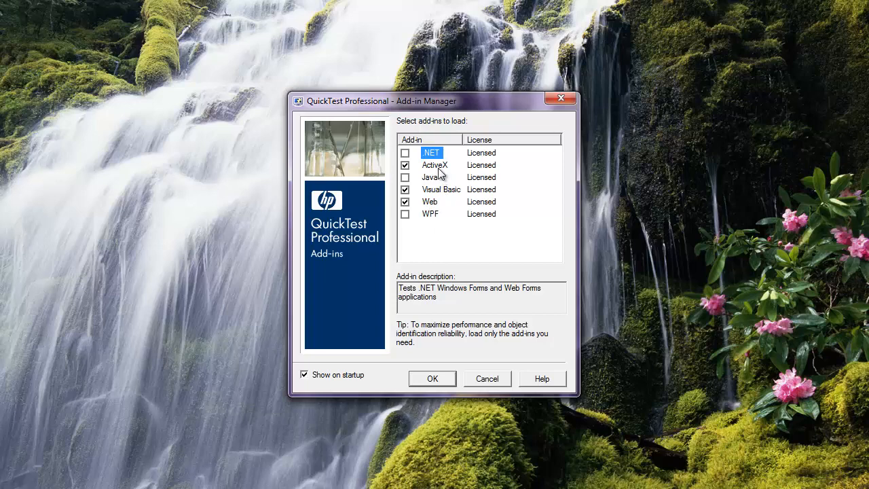
{"action": "mouse_move", "coordinate": [446, 170]}
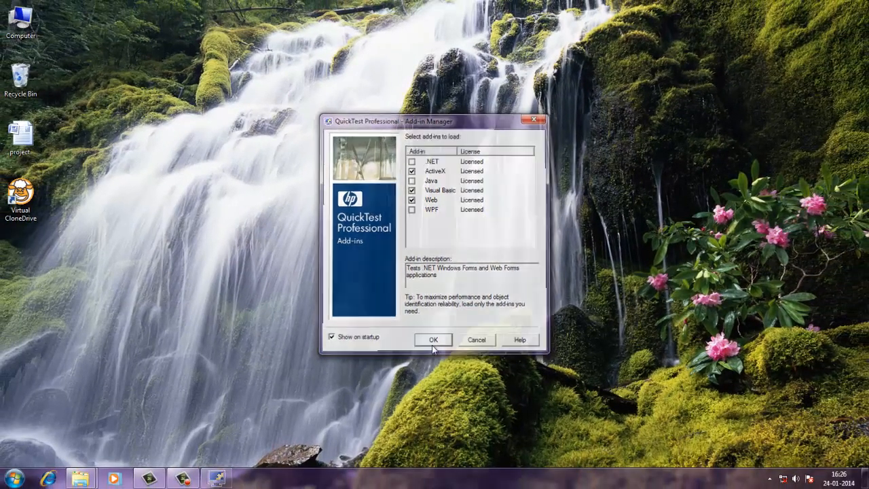
Confirm the Add-in Manager with ActiveX, Visual Basic and Web add-ins checked
{"action": "left_click", "coordinate": [433, 339]}
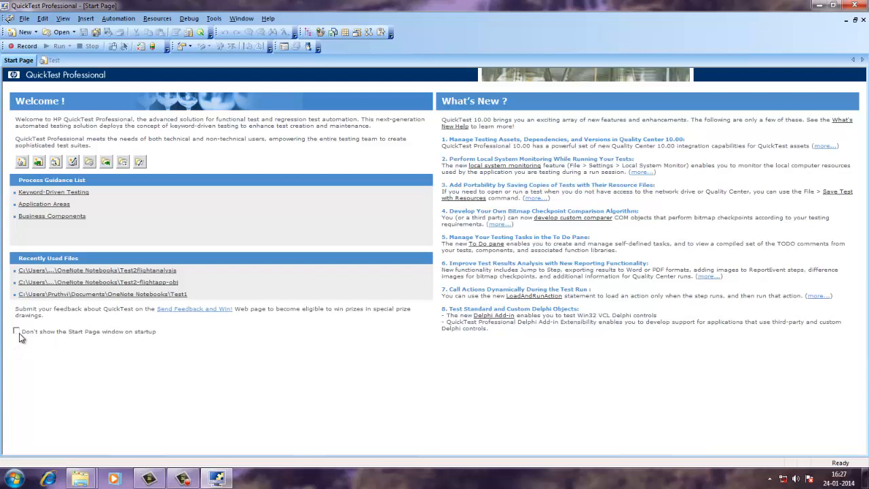
{"action": "mouse_move", "coordinate": [154, 331]}
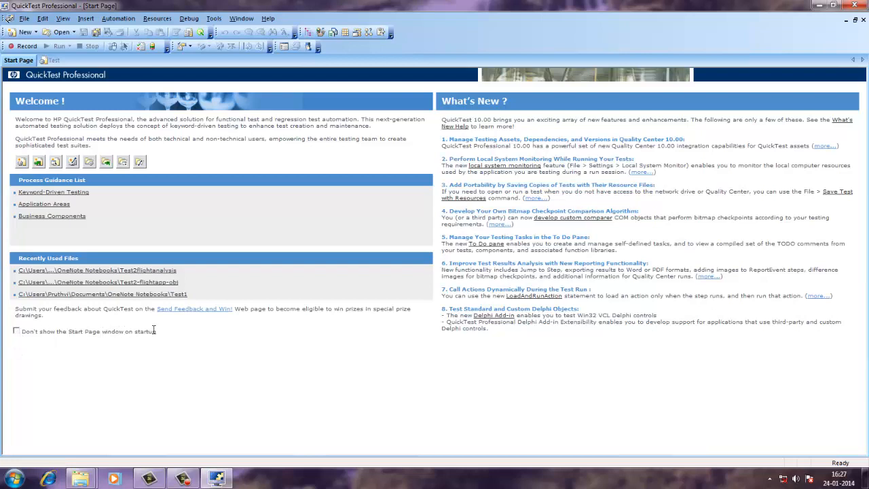
{"action": "mouse_move", "coordinate": [528, 75]}
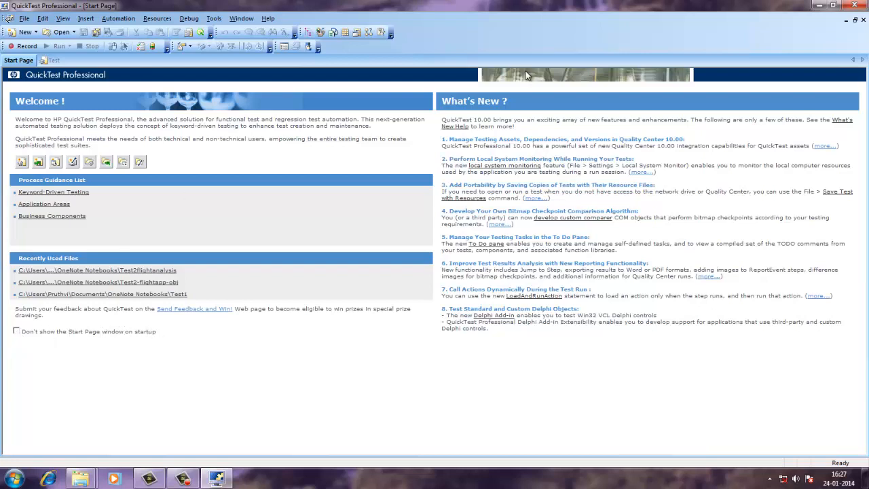
{"action": "mouse_move", "coordinate": [539, 105]}
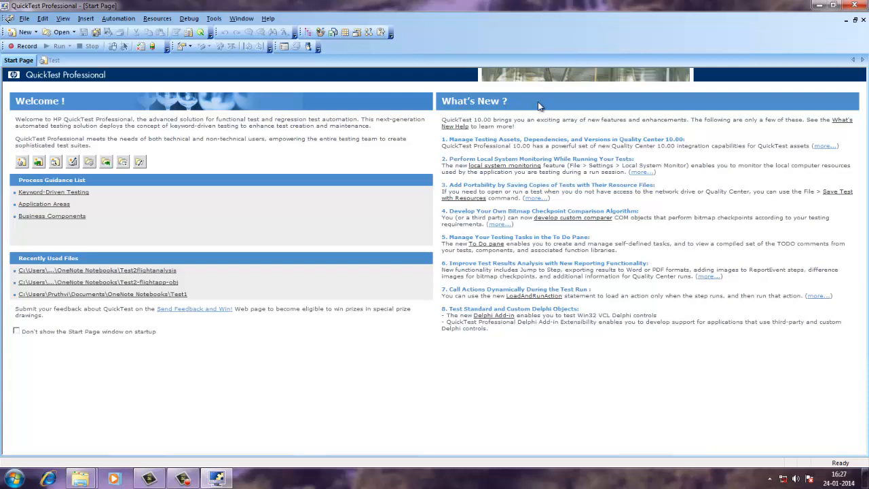
{"action": "mouse_move", "coordinate": [573, 109]}
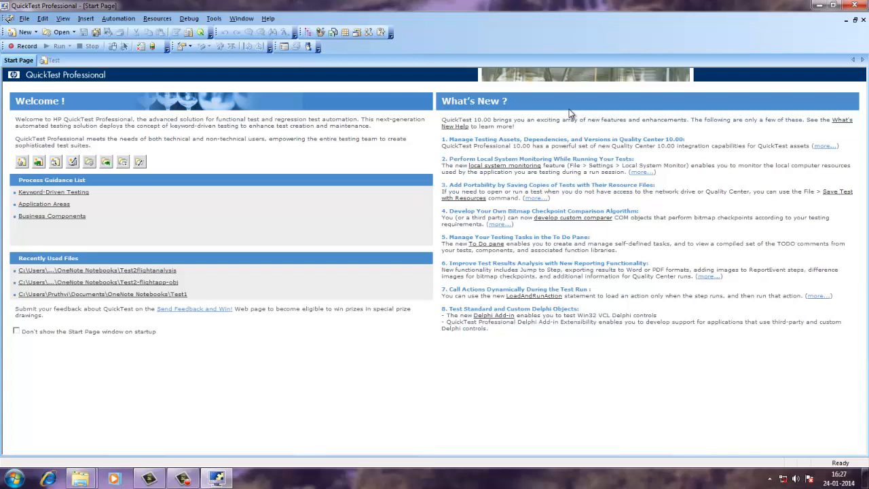
{"action": "mouse_move", "coordinate": [341, 248]}
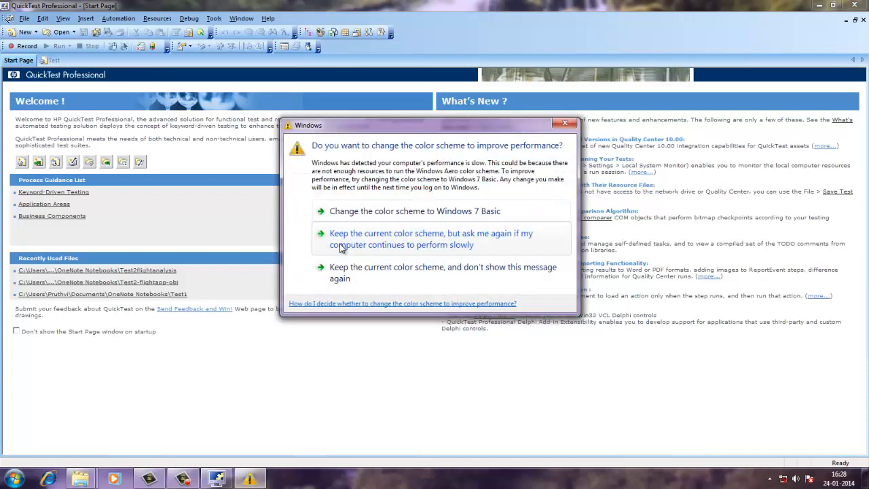
{"action": "mouse_move", "coordinate": [364, 277]}
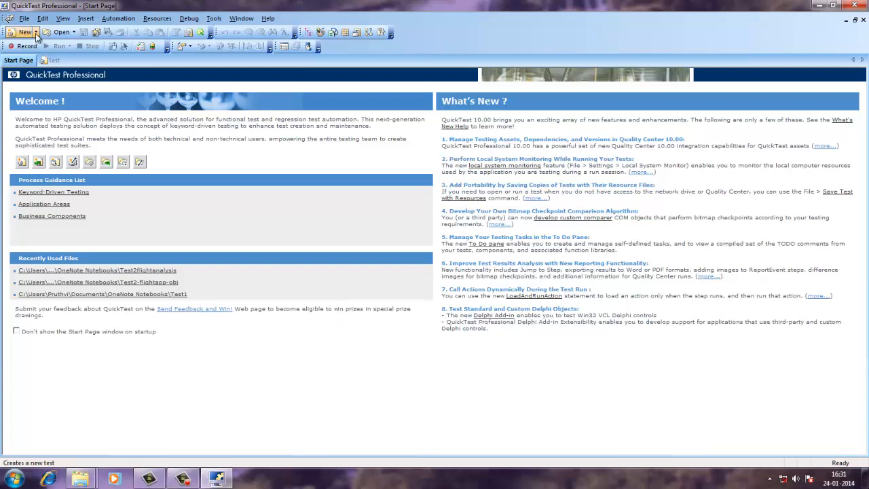
{"action": "mouse_move", "coordinate": [22, 32]}
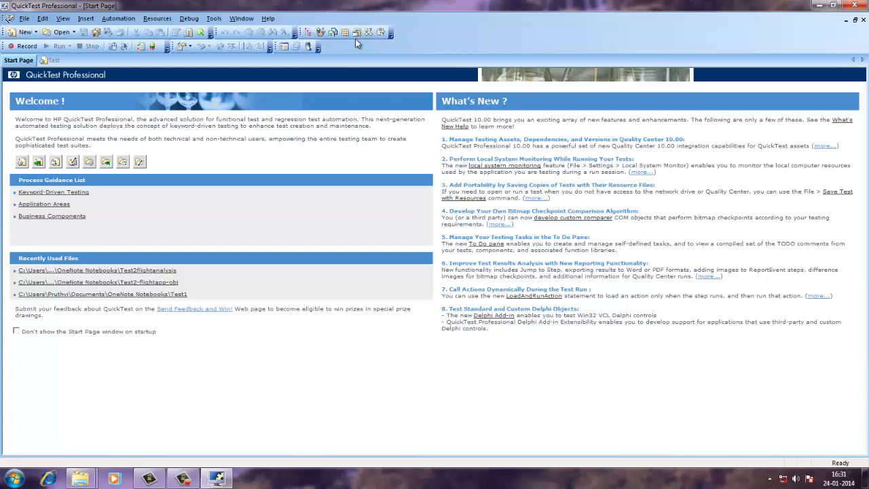
{"action": "mouse_move", "coordinate": [397, 43]}
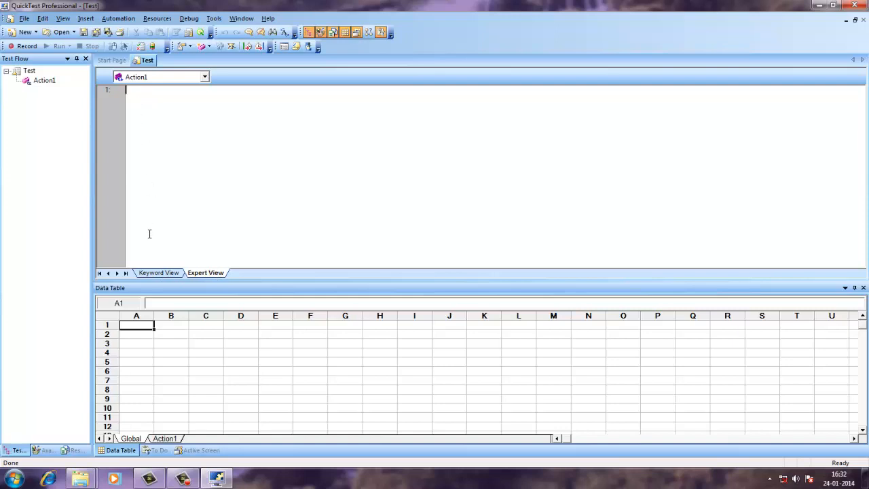
{"action": "mouse_move", "coordinate": [145, 194]}
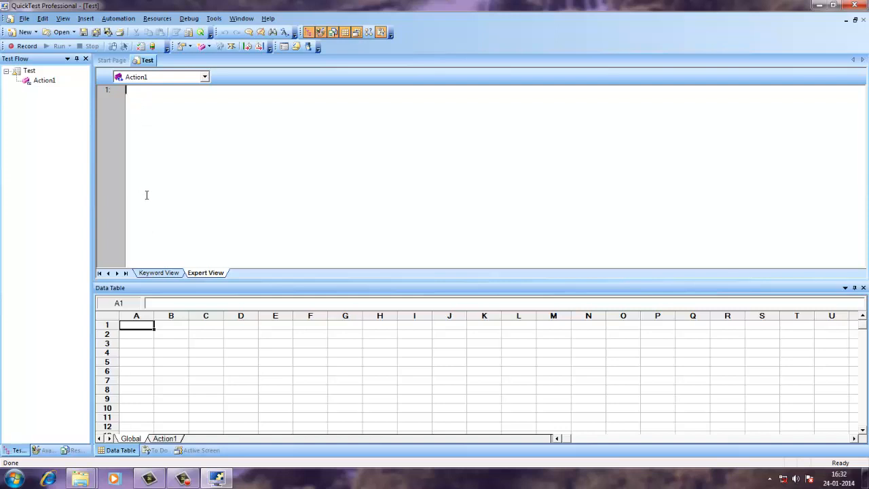
{"action": "mouse_move", "coordinate": [221, 253]}
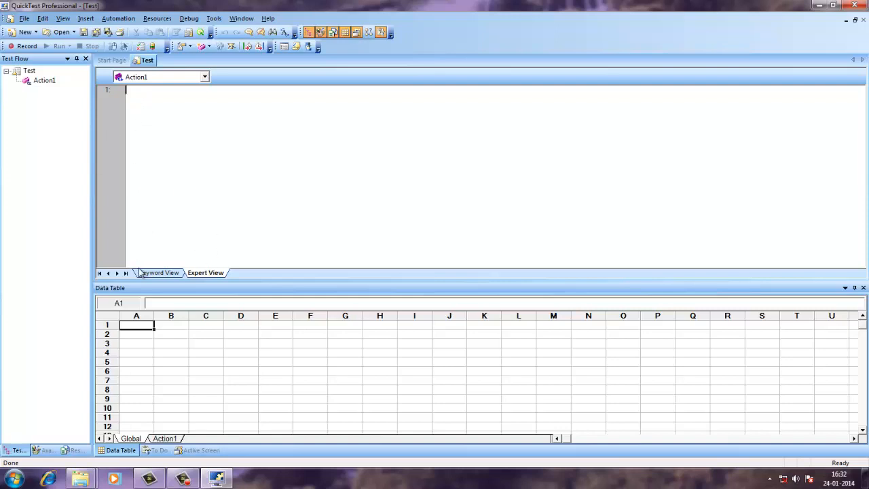
{"action": "left_click", "coordinate": [159, 272]}
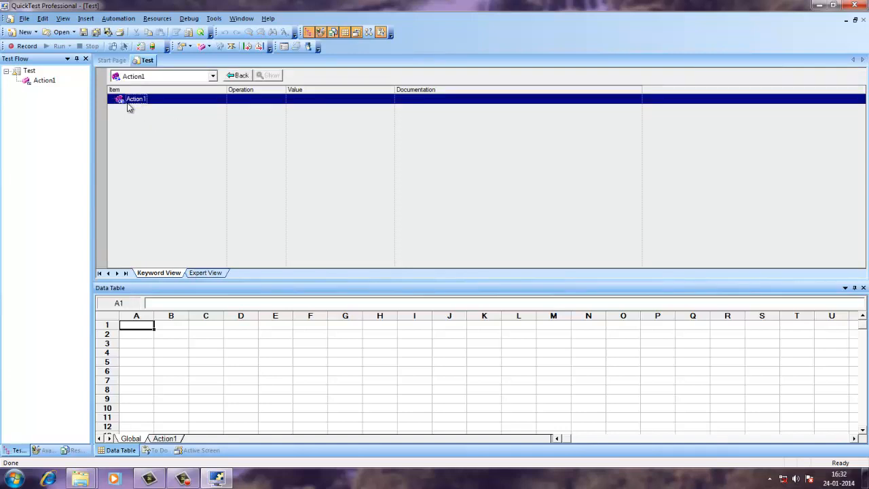
{"action": "mouse_move", "coordinate": [119, 135]}
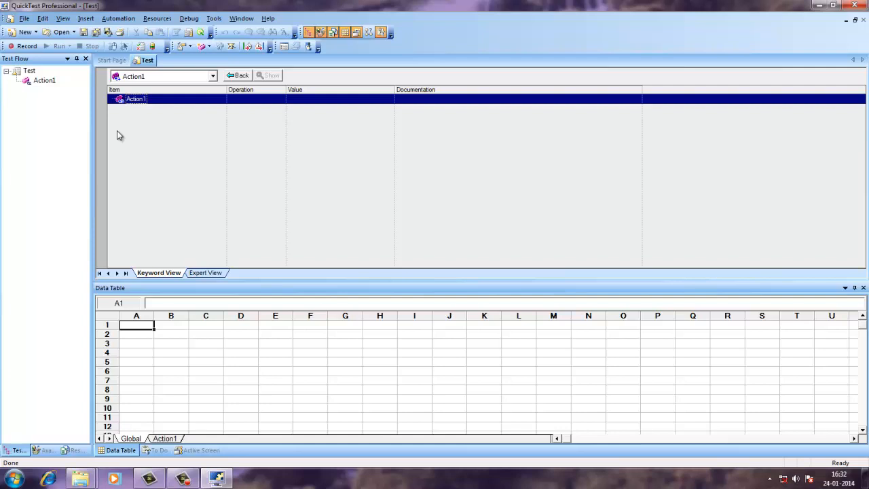
{"action": "mouse_move", "coordinate": [245, 275]}
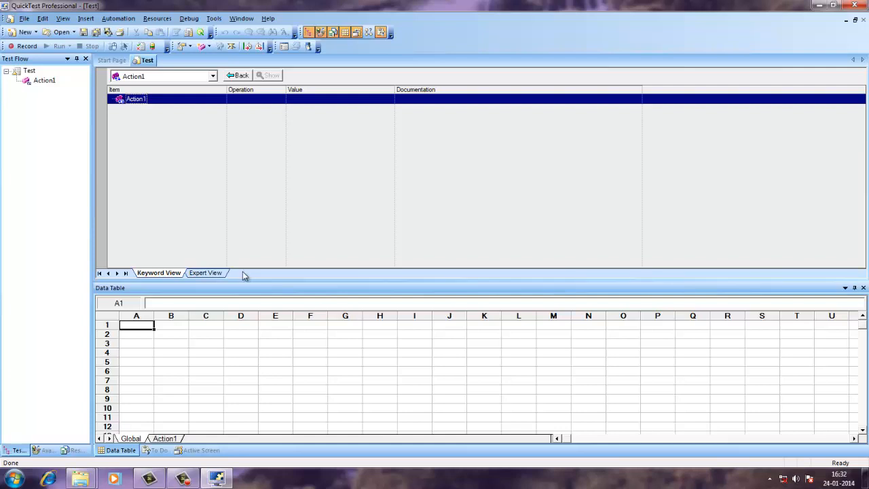
{"action": "left_click", "coordinate": [205, 273]}
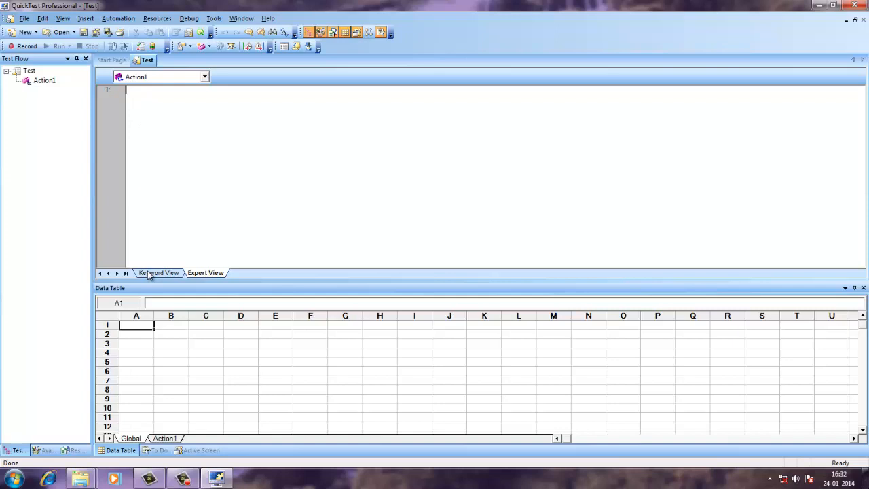
{"action": "left_click", "coordinate": [158, 272]}
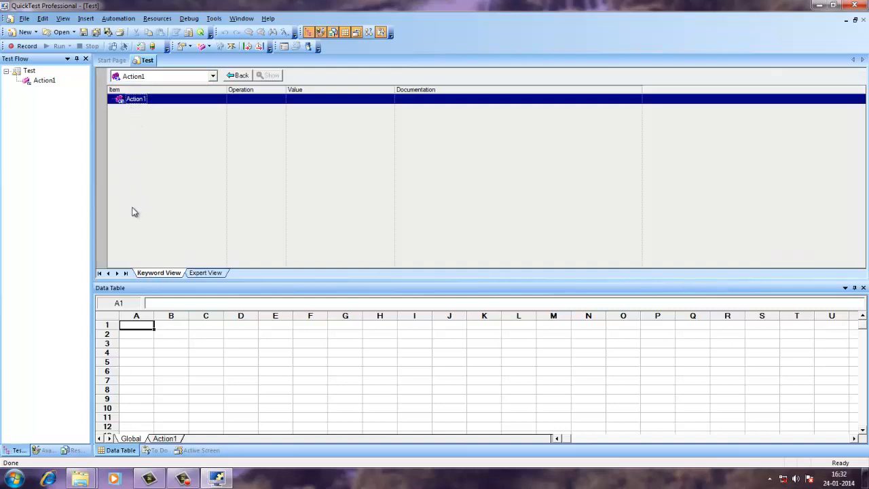
{"action": "left_click", "coordinate": [205, 272]}
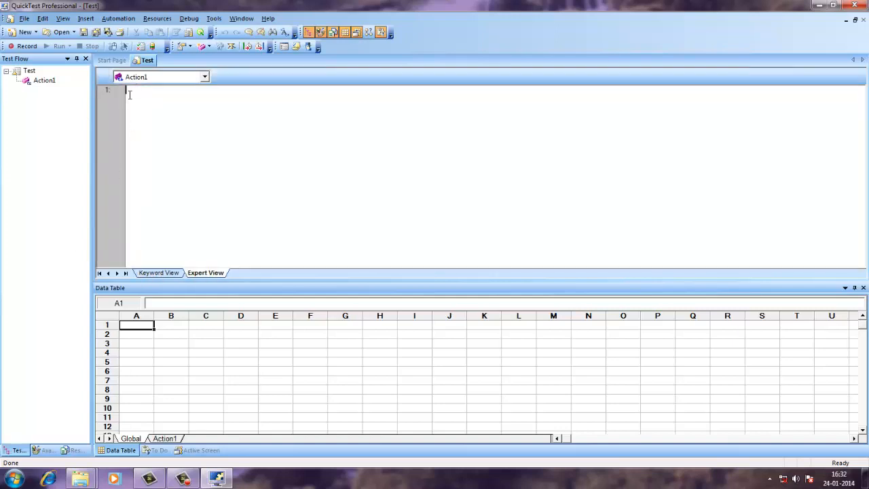
{"action": "mouse_move", "coordinate": [140, 205]}
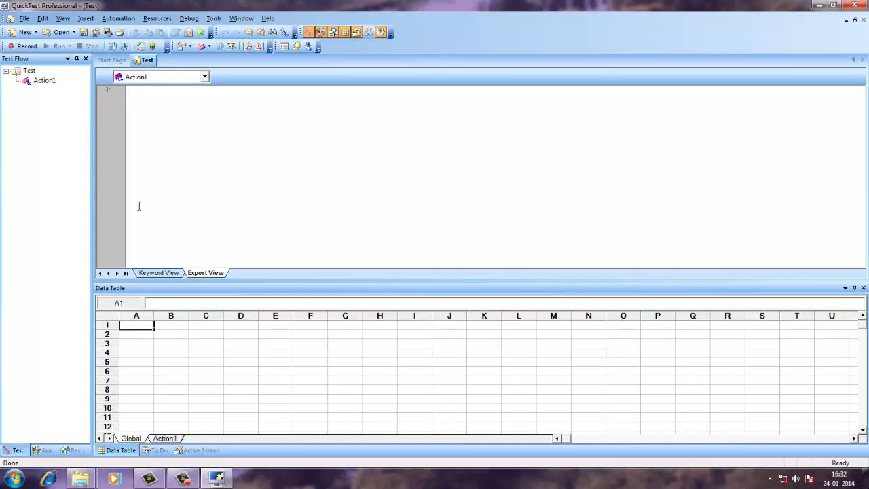
{"action": "mouse_move", "coordinate": [130, 284]}
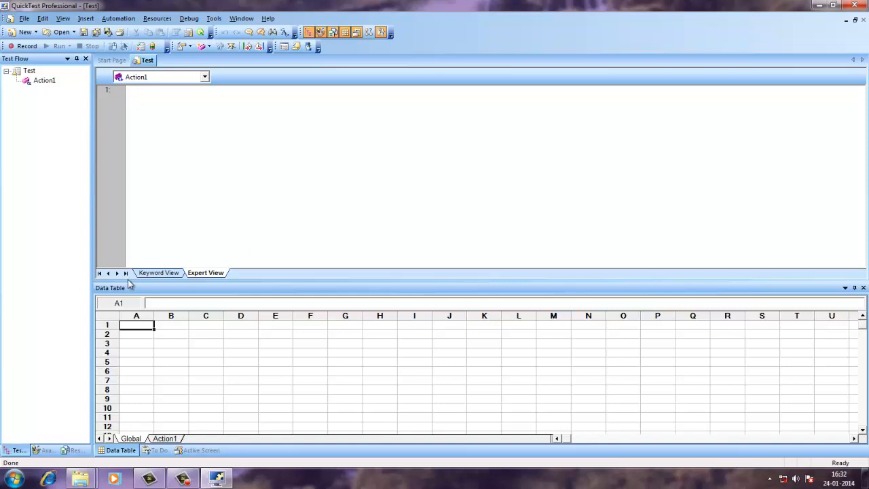
{"action": "left_click", "coordinate": [159, 272]}
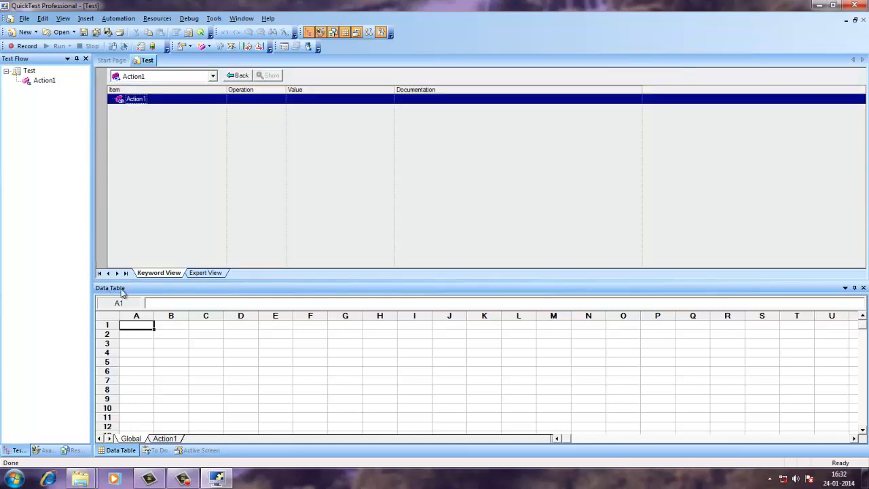
{"action": "mouse_move", "coordinate": [115, 288]}
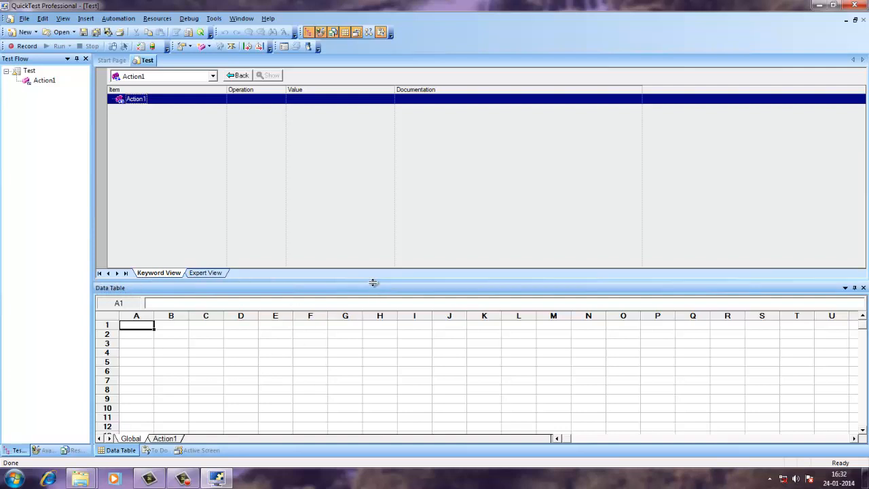
{"action": "mouse_move", "coordinate": [105, 298]}
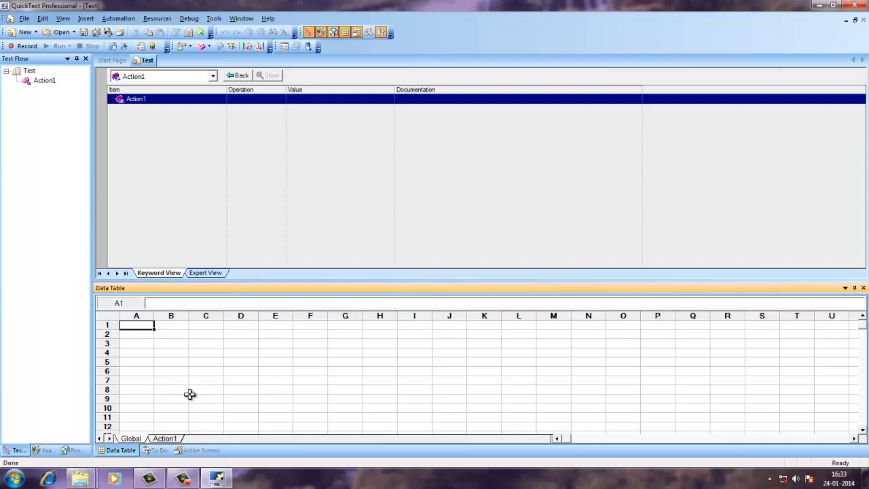
{"action": "mouse_move", "coordinate": [57, 32]}
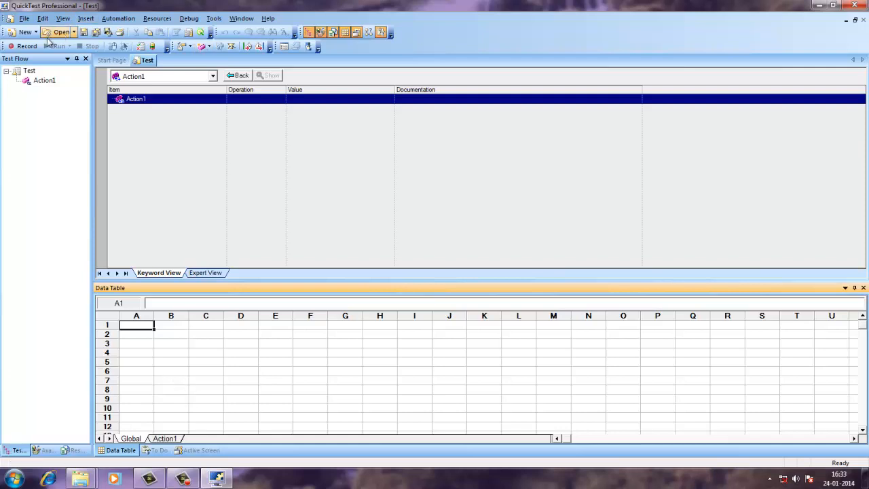
Start recording to bring up the Record and Run Settings dialog
{"action": "left_click", "coordinate": [26, 45]}
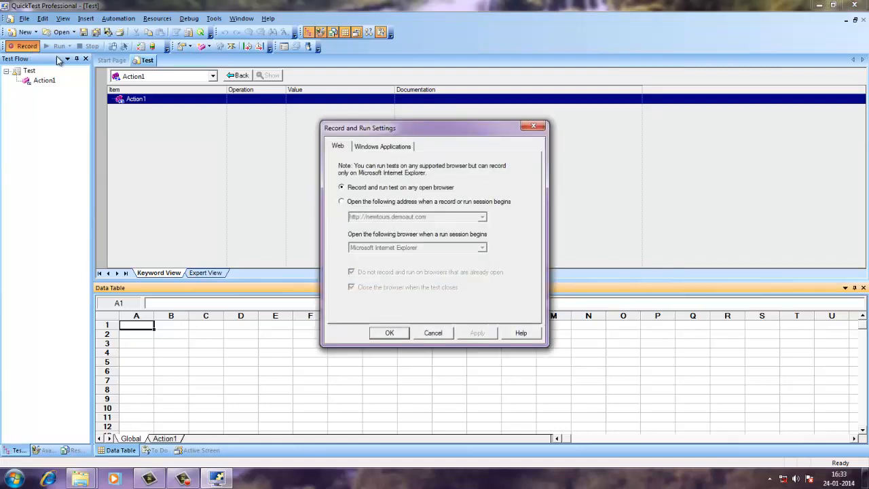
{"action": "mouse_move", "coordinate": [574, 143]}
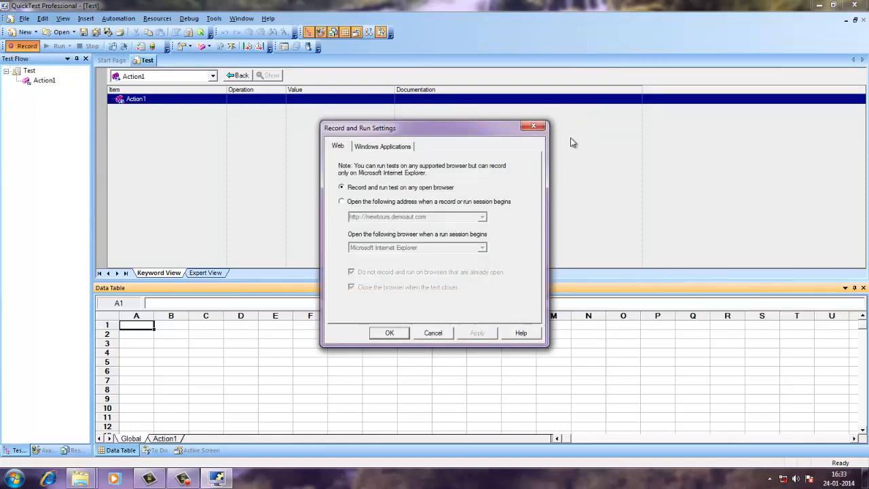
Cancel the dialog and reopen it via Automation > Record and Run Settings
{"action": "left_click", "coordinate": [85, 18]}
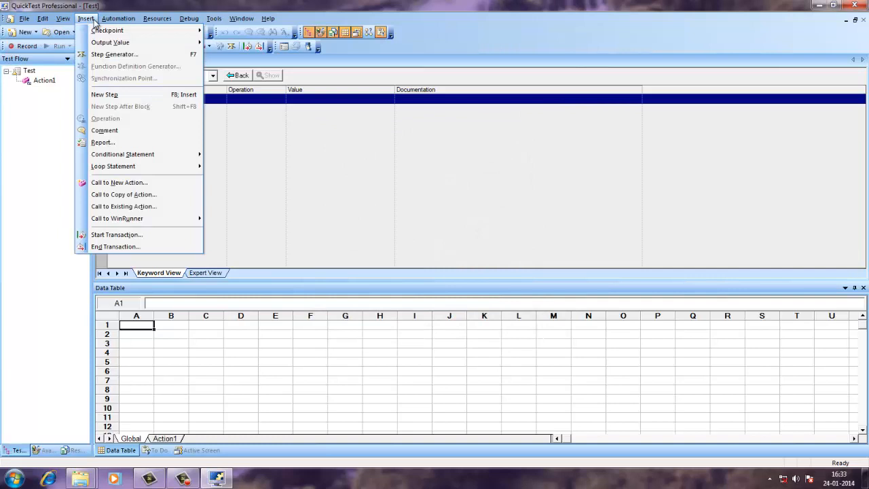
{"action": "left_click", "coordinate": [119, 18]}
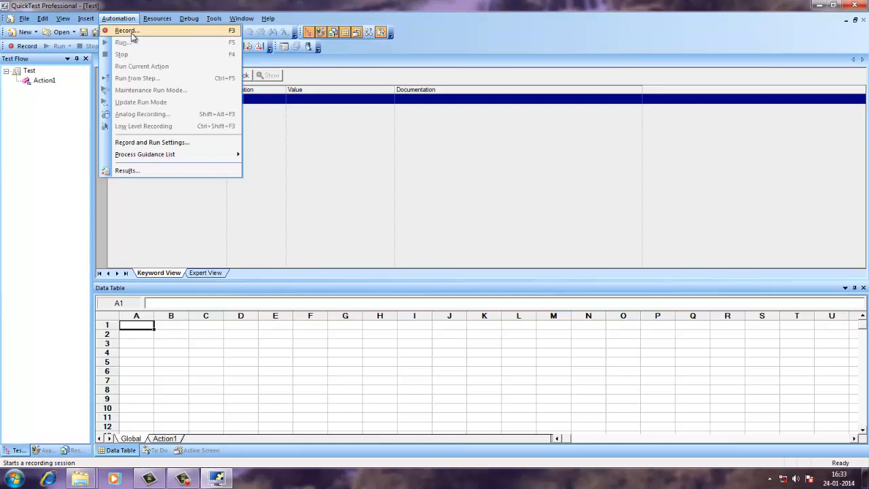
{"action": "mouse_move", "coordinate": [152, 141]}
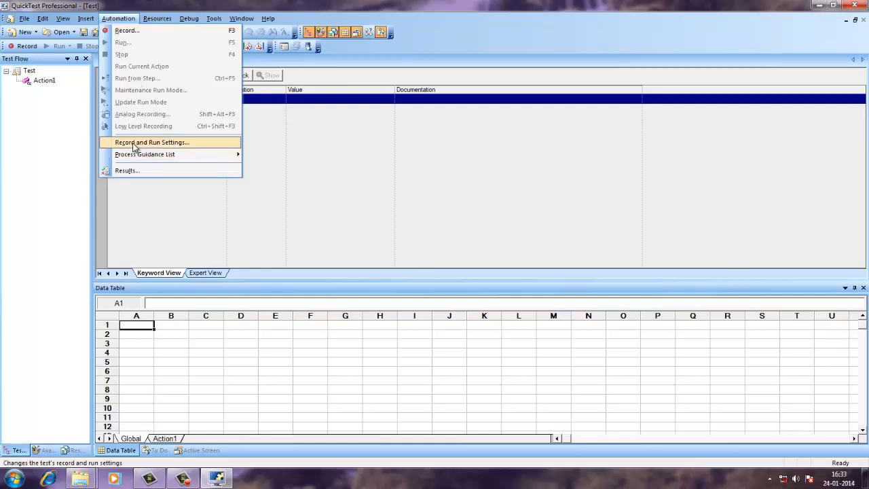
{"action": "left_click", "coordinate": [152, 142]}
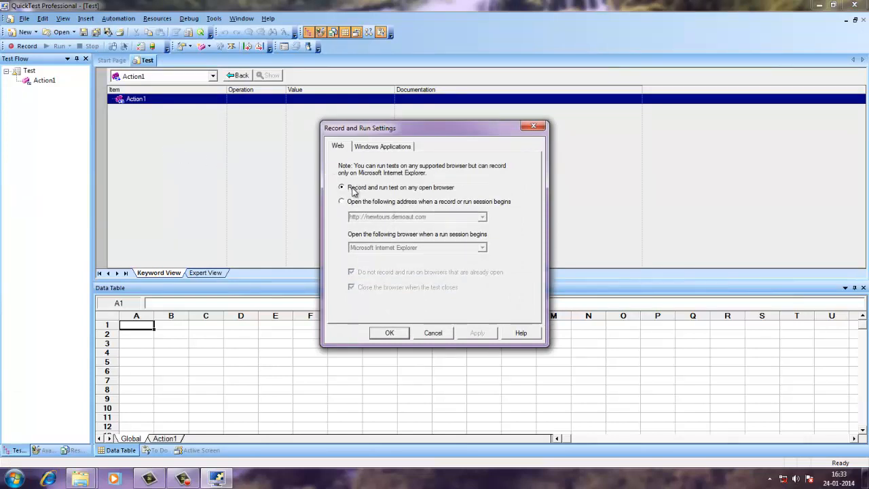
{"action": "mouse_move", "coordinate": [349, 195]}
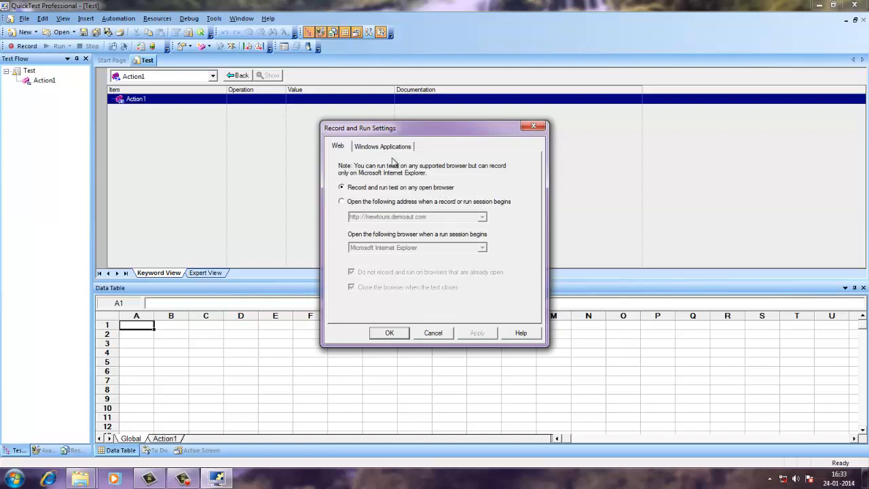
Inspect the Windows Applications tab's 'any open Windows application' option, then cancel
{"action": "left_click", "coordinate": [382, 146]}
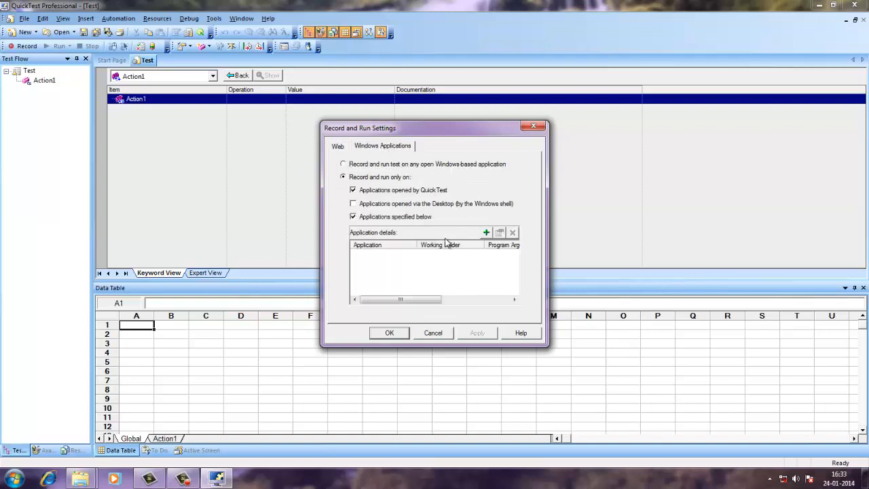
{"action": "left_click", "coordinate": [486, 232]}
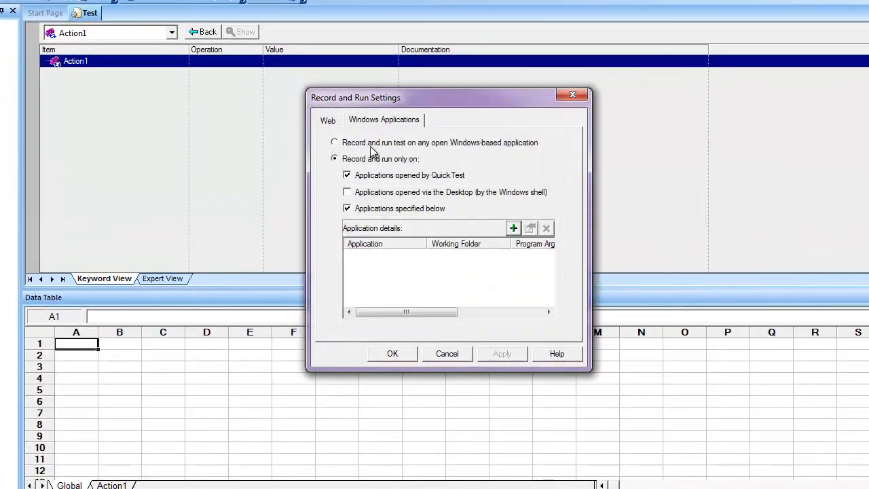
{"action": "left_click", "coordinate": [334, 142]}
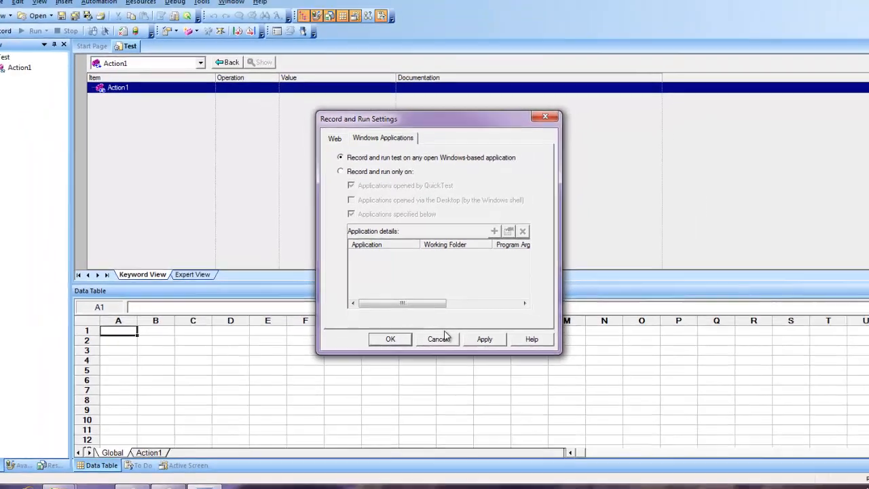
{"action": "left_click", "coordinate": [438, 339]}
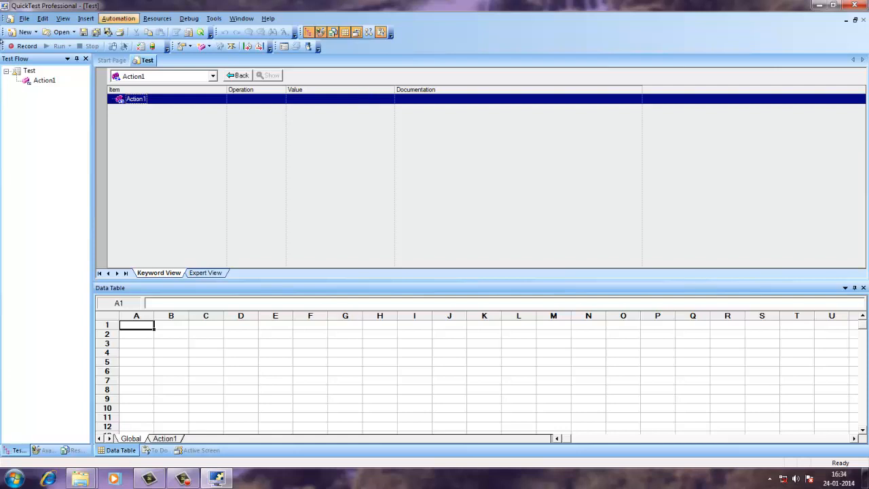
Browse the New item list, close Record and Run Settings, and show Resources
{"action": "left_click", "coordinate": [34, 32]}
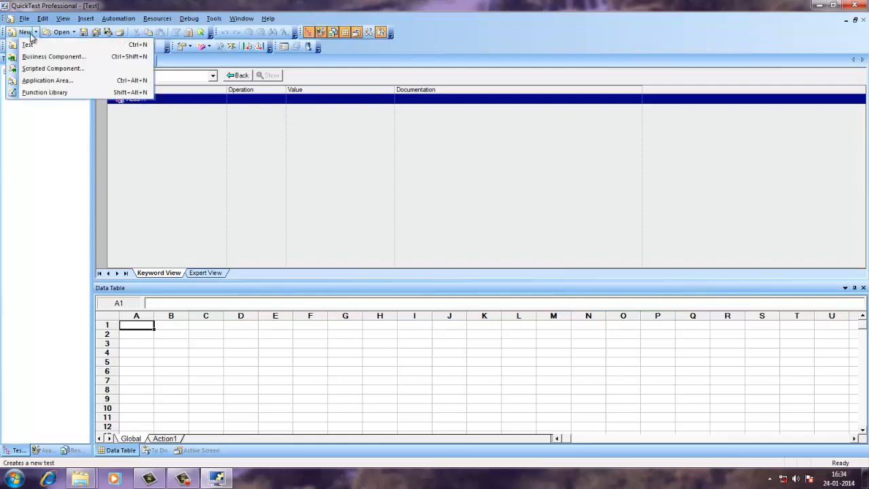
{"action": "mouse_move", "coordinate": [27, 44]}
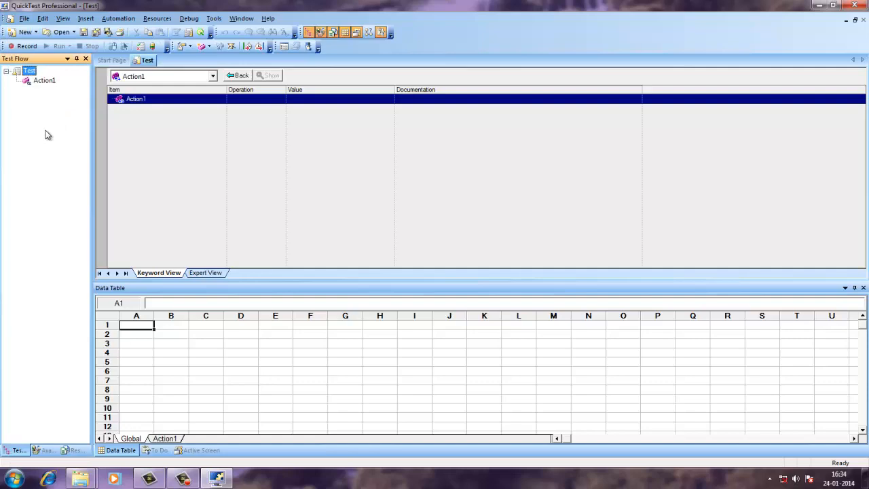
{"action": "left_click", "coordinate": [27, 46]}
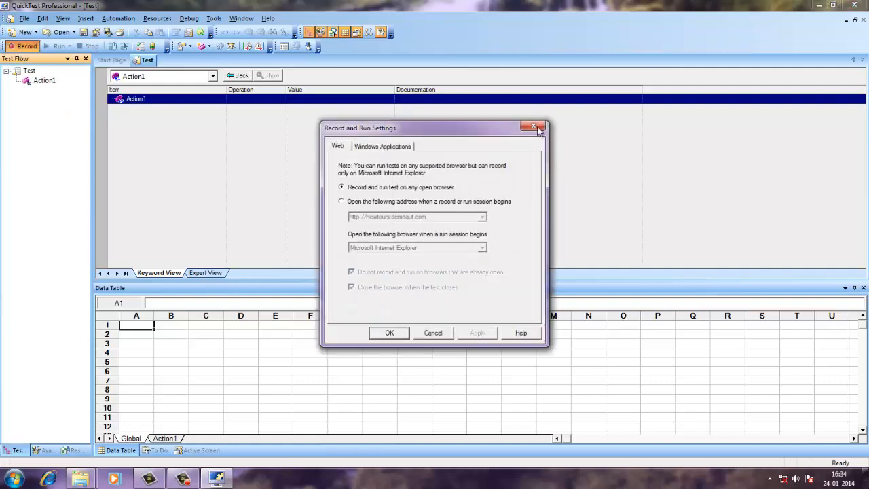
{"action": "left_click", "coordinate": [534, 127]}
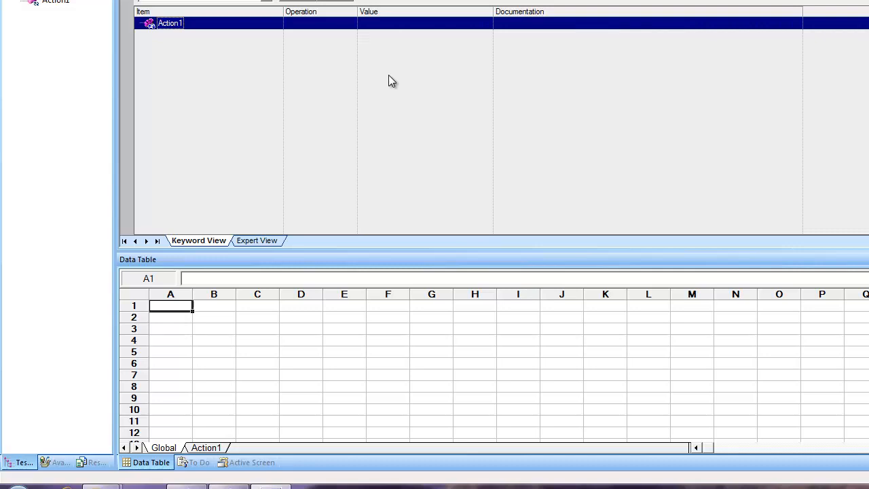
{"action": "mouse_move", "coordinate": [360, 441]}
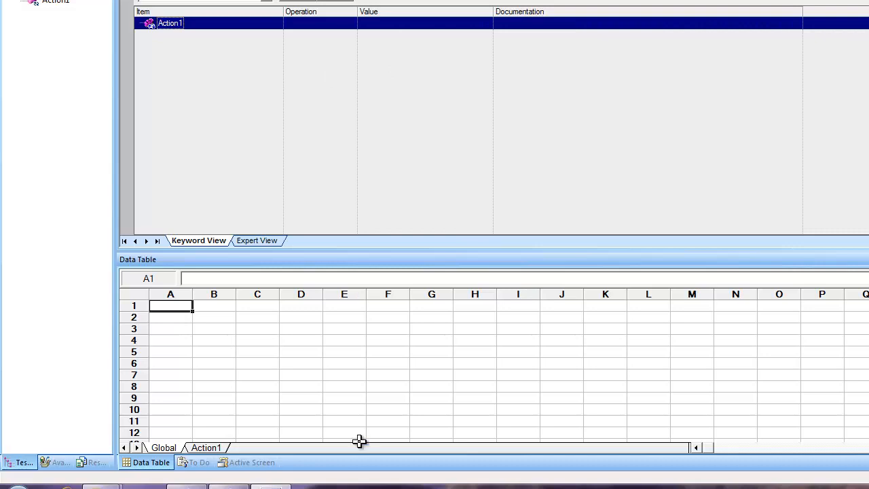
{"action": "left_click", "coordinate": [56, 462]}
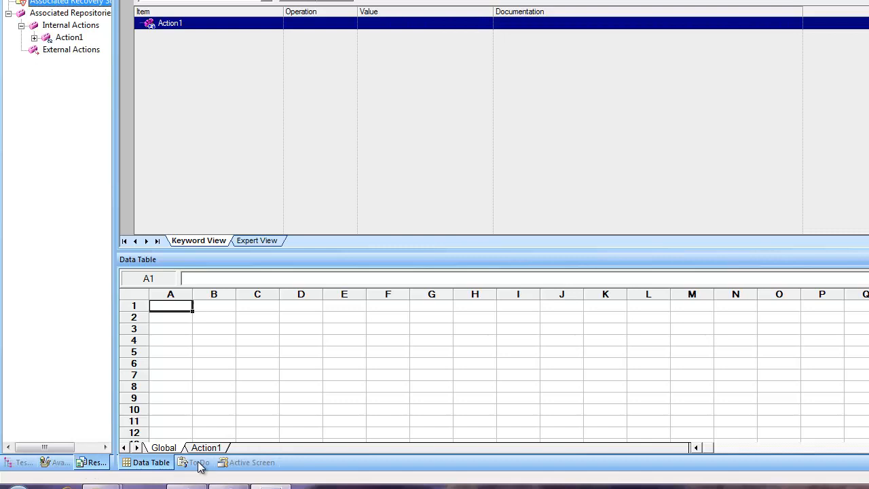
Open the To Do pane, start a new task in the Task Editor, then cancel it
{"action": "left_click", "coordinate": [198, 462]}
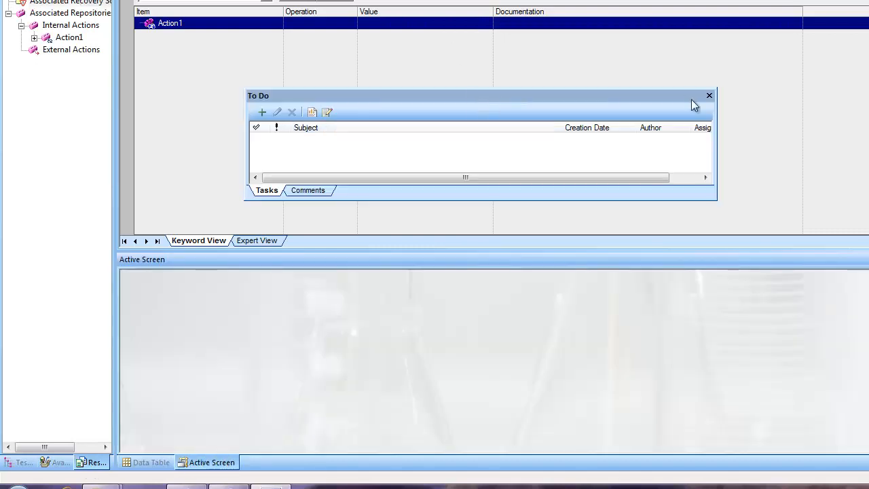
{"action": "mouse_move", "coordinate": [548, 121]}
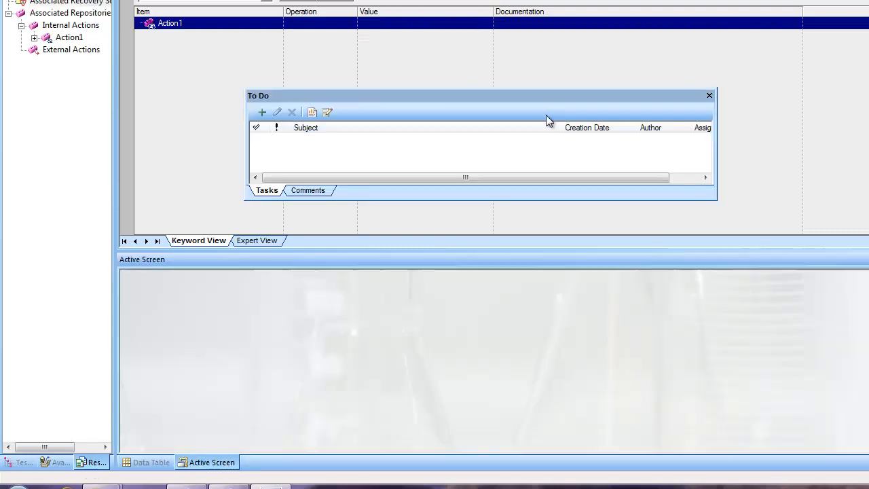
{"action": "left_click", "coordinate": [262, 112]}
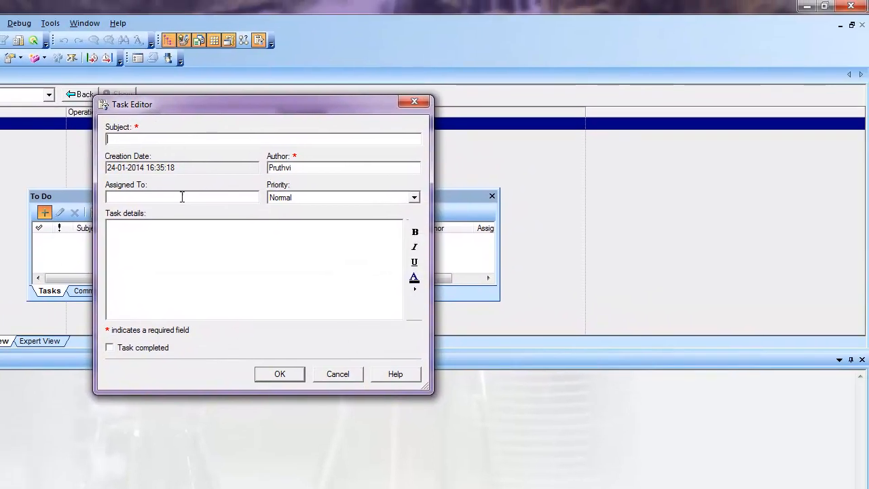
{"action": "left_click", "coordinate": [340, 198]}
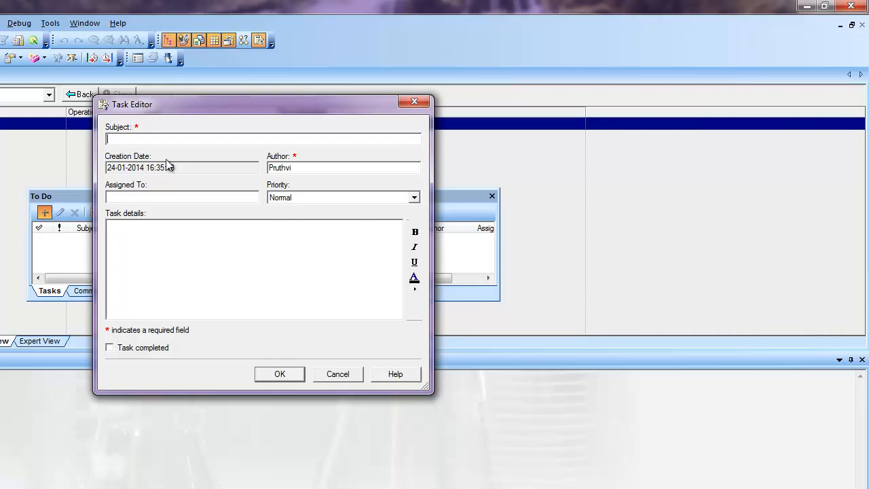
{"action": "mouse_move", "coordinate": [136, 154]}
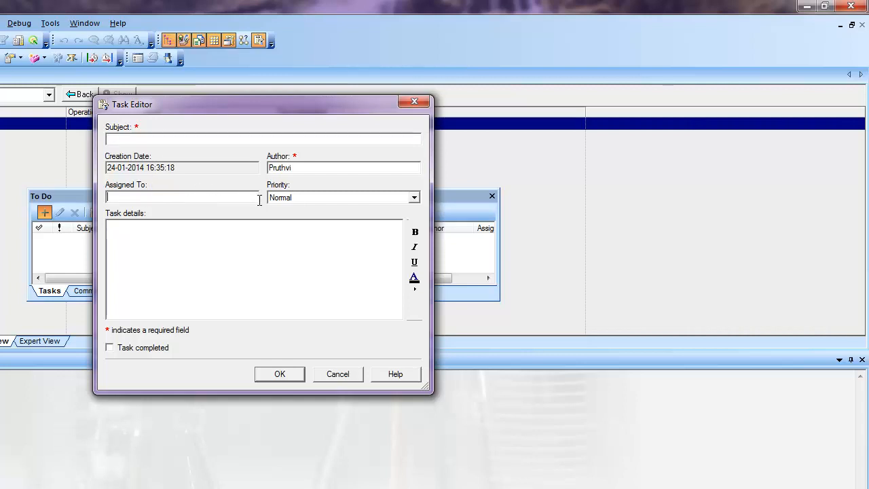
{"action": "mouse_move", "coordinate": [209, 200]}
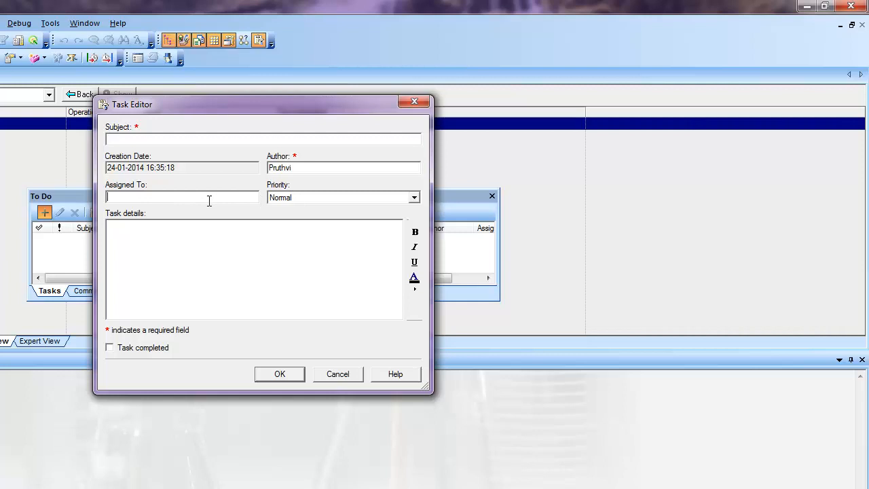
{"action": "left_click", "coordinate": [339, 196]}
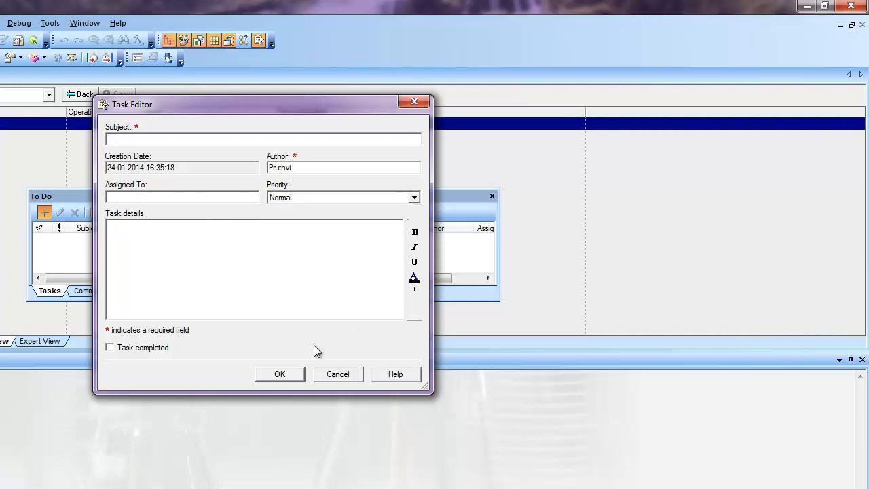
{"action": "mouse_move", "coordinate": [329, 377]}
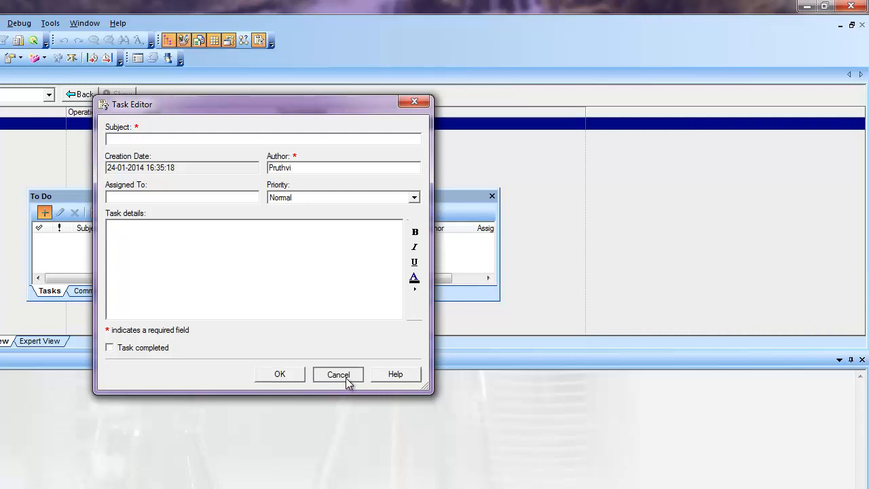
{"action": "left_click", "coordinate": [338, 374]}
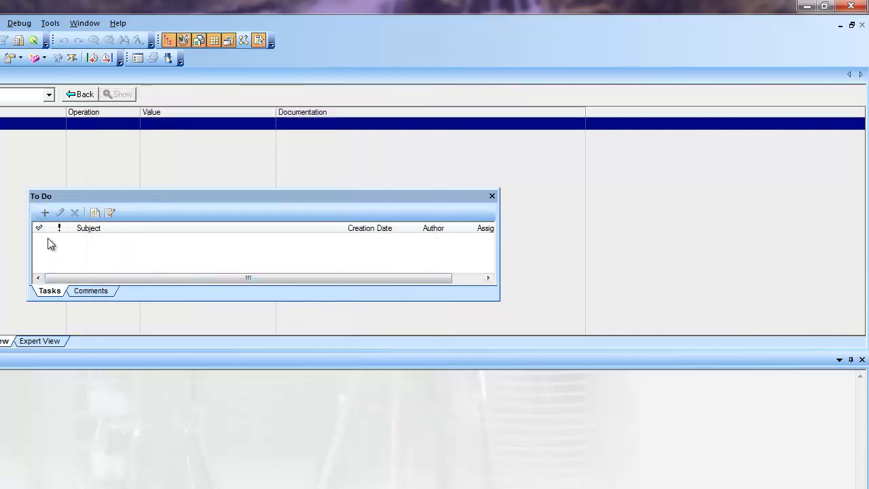
{"action": "mouse_move", "coordinate": [479, 292]}
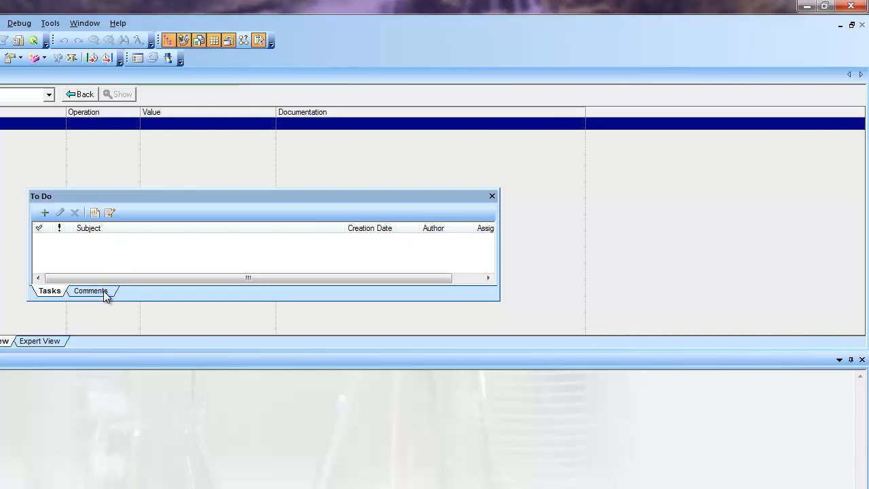
Switch the To Do pane to its empty Comments list
{"action": "left_click", "coordinate": [91, 291]}
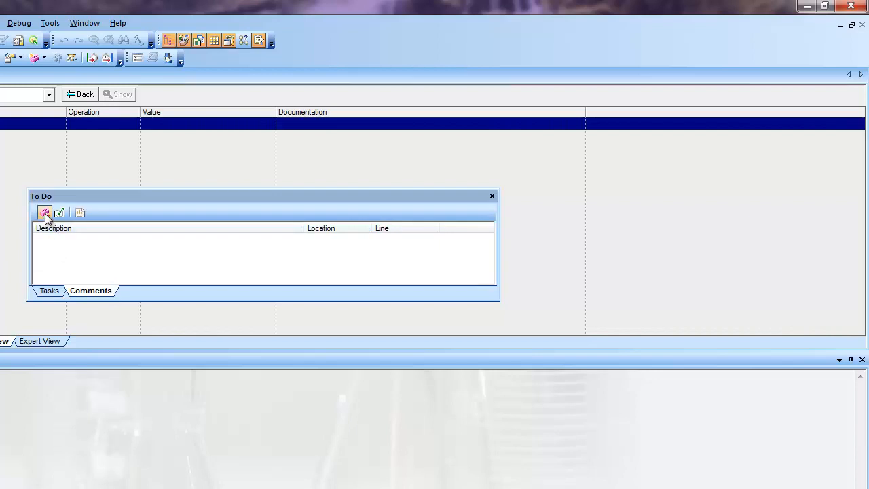
{"action": "mouse_move", "coordinate": [60, 212]}
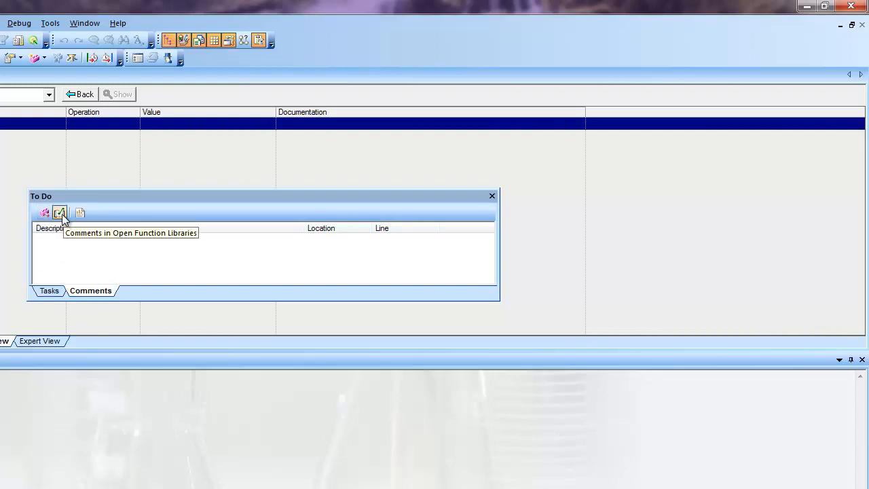
{"action": "mouse_move", "coordinate": [472, 214]}
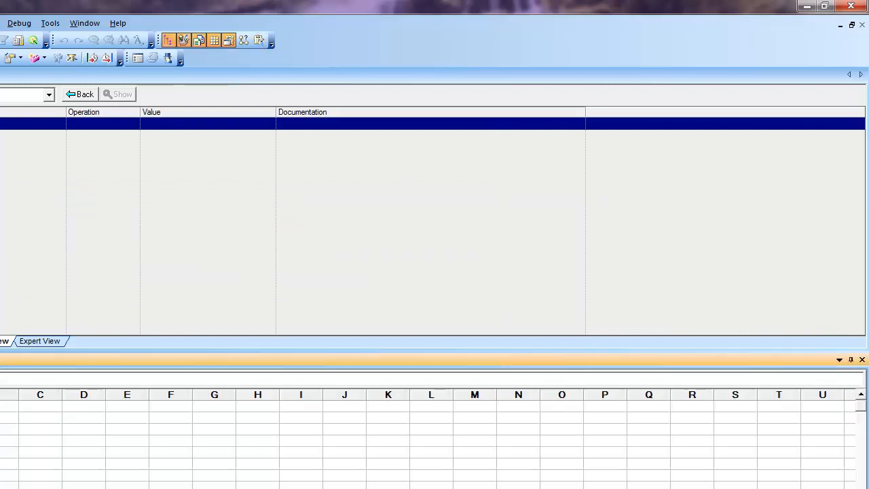
Browse the Window and Tools menus, then show the Resources tab listing Action1
{"action": "left_click", "coordinate": [84, 22]}
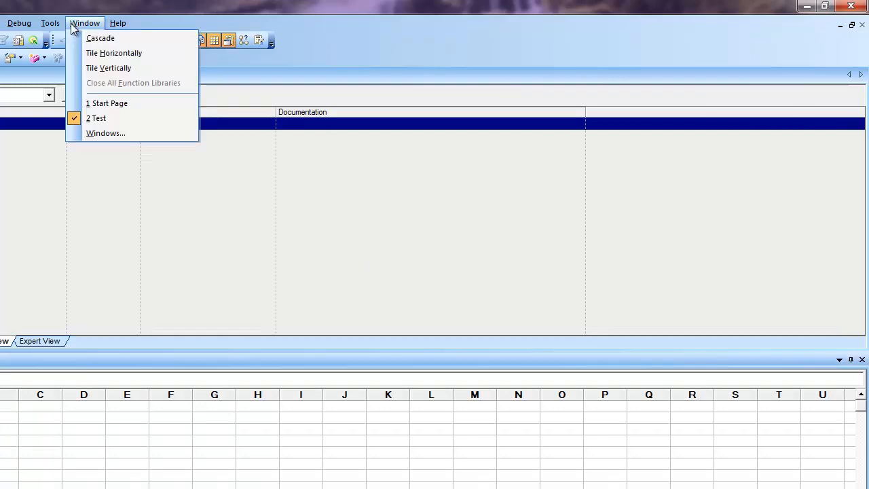
{"action": "left_click", "coordinate": [50, 22]}
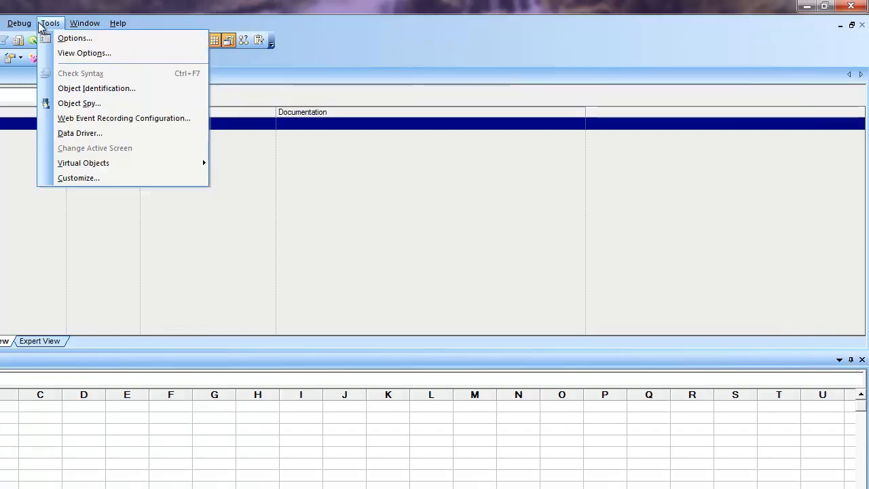
{"action": "left_click", "coordinate": [19, 23]}
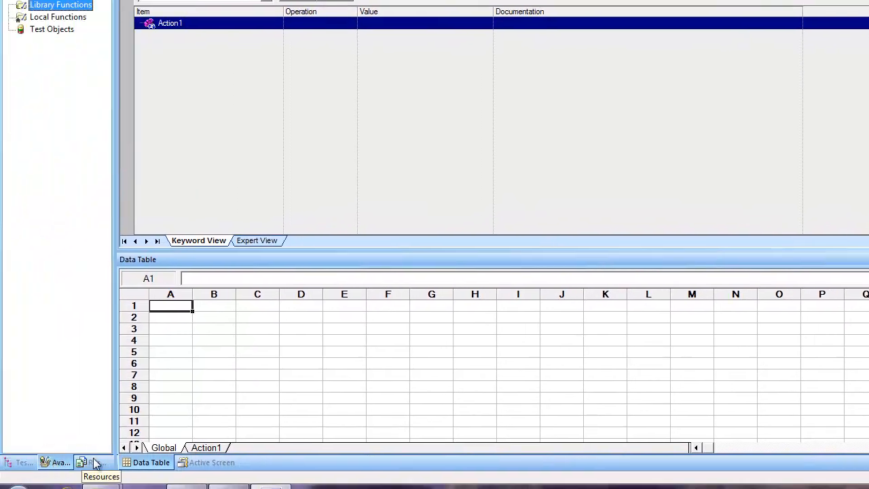
{"action": "left_click", "coordinate": [91, 462]}
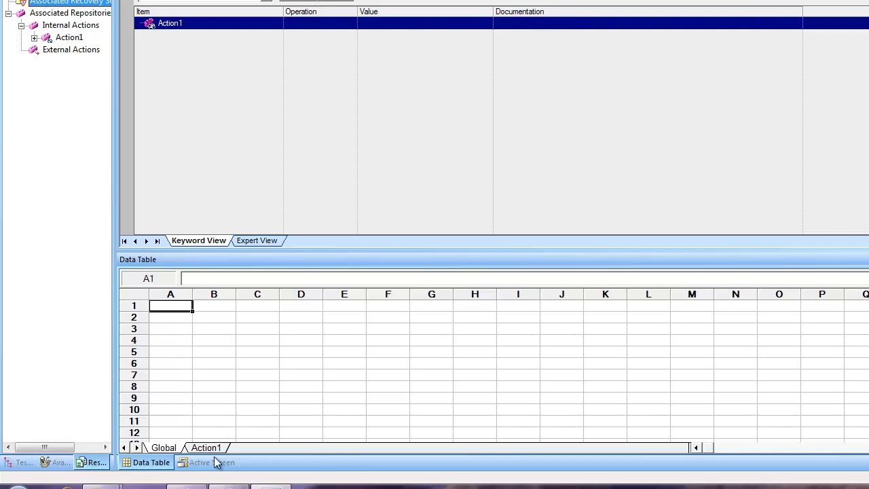
{"action": "mouse_move", "coordinate": [549, 84]}
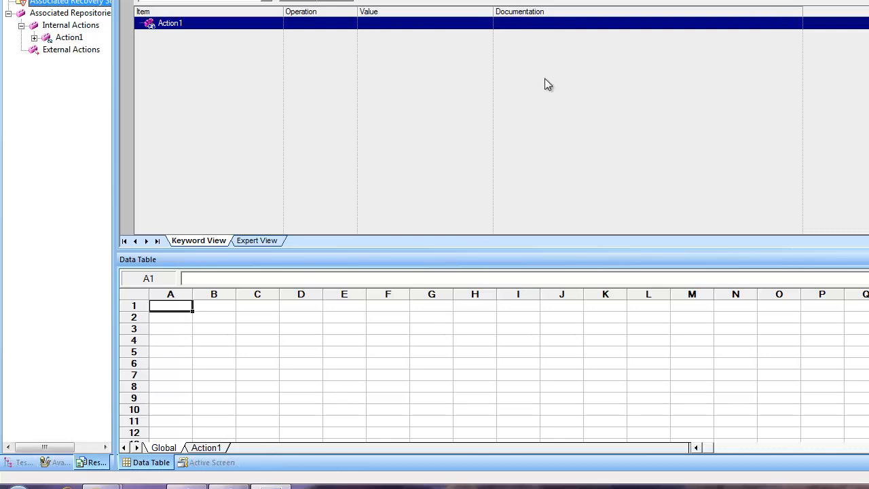
{"action": "mouse_move", "coordinate": [411, 221]}
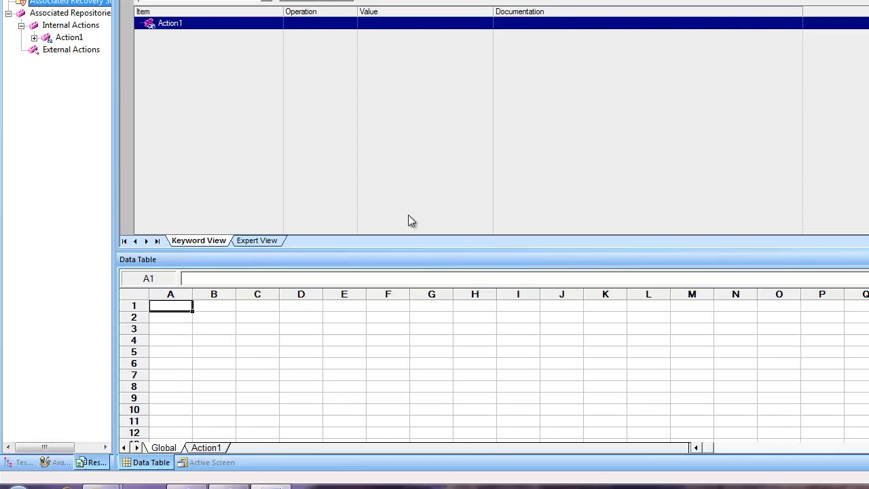